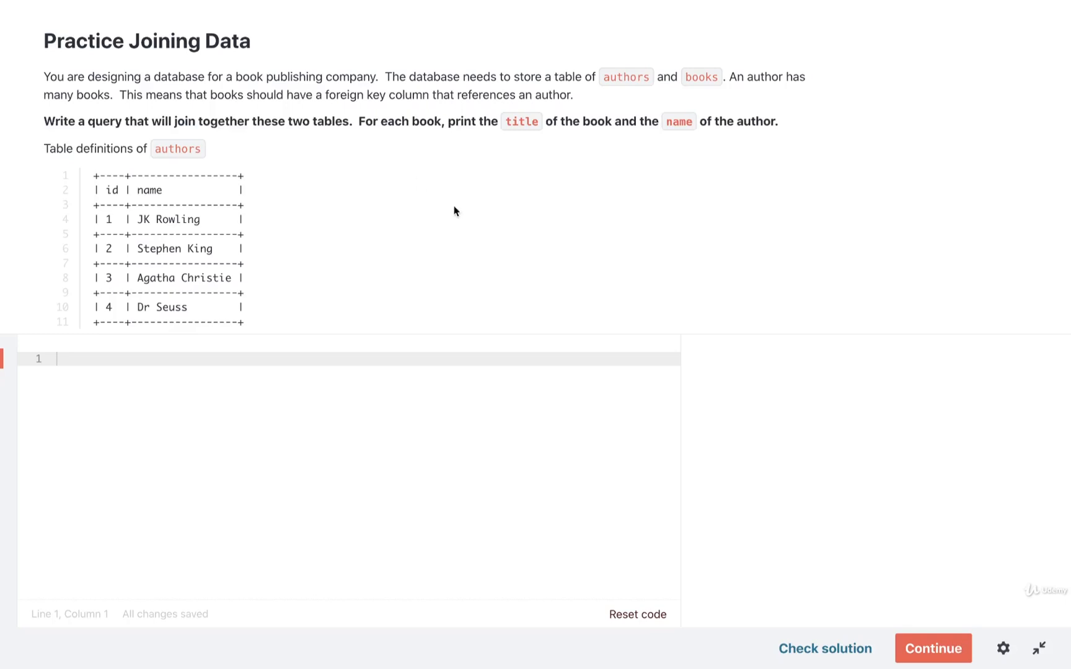
mouse_move(430, 273)
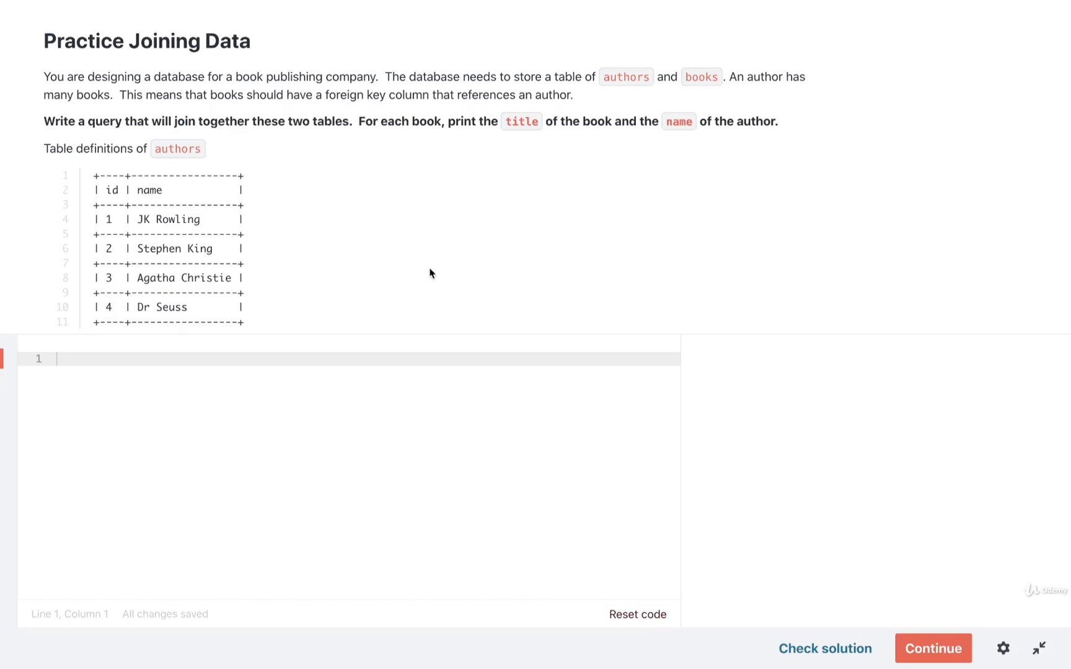
Write 'SELECT title, name FROM books' followed by 'JOIN authors' on the next line
text(SELE)
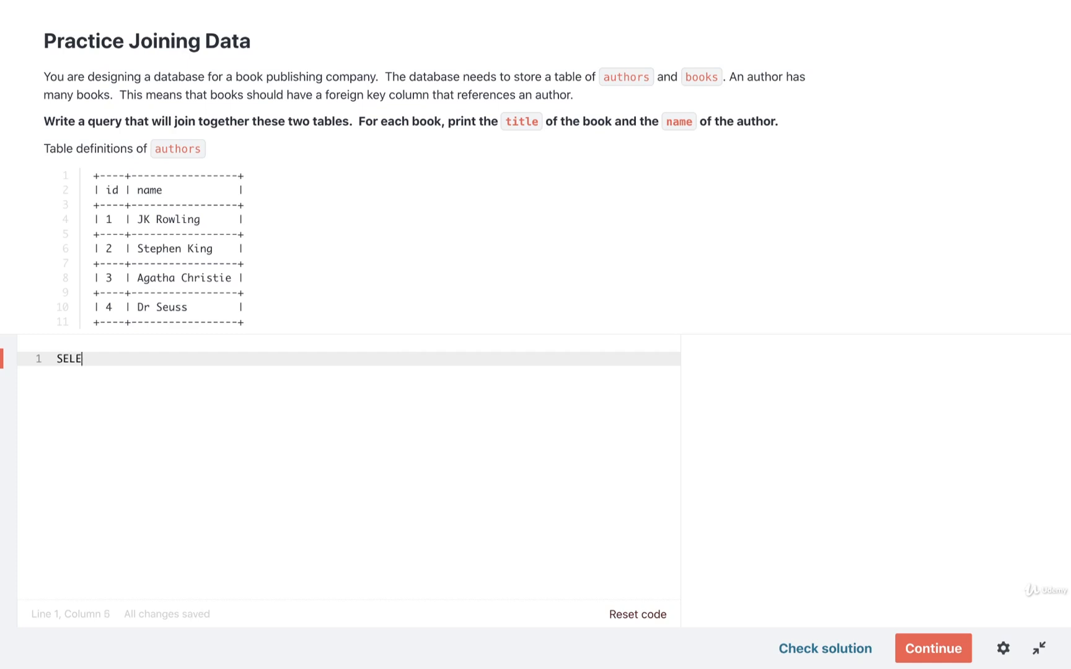
text(CT)
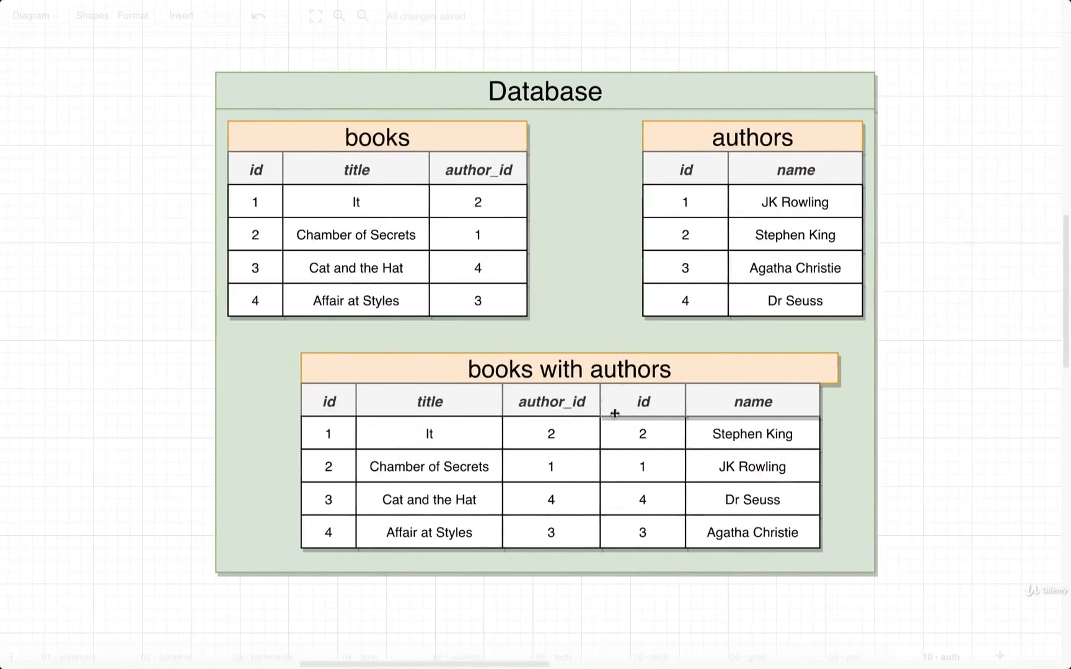
click(569, 368)
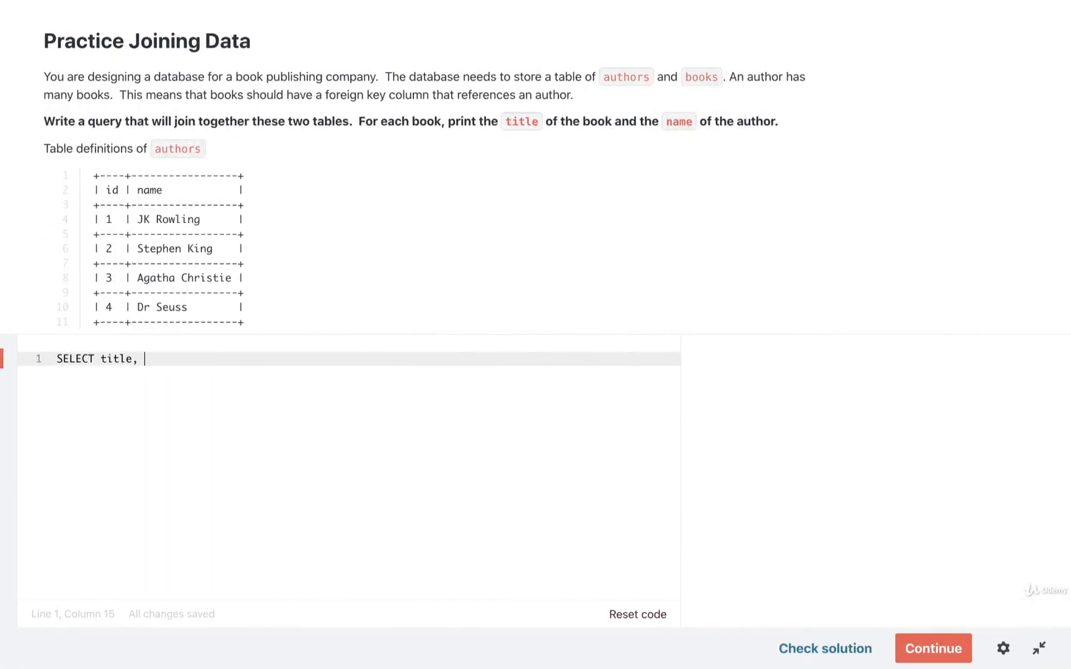
text(name)
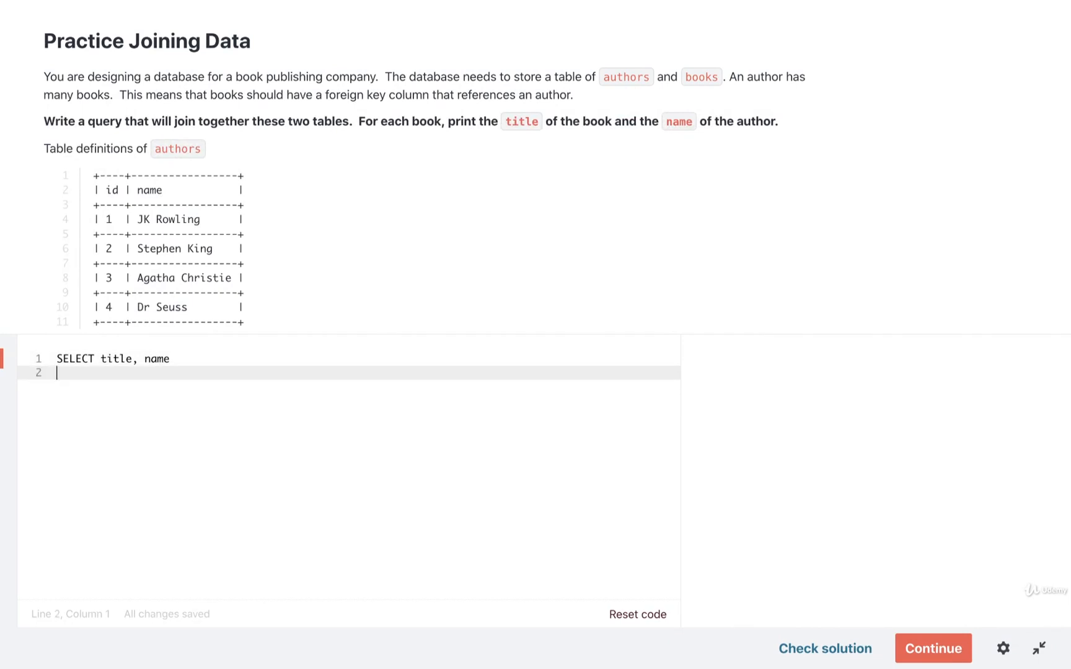
text(F)
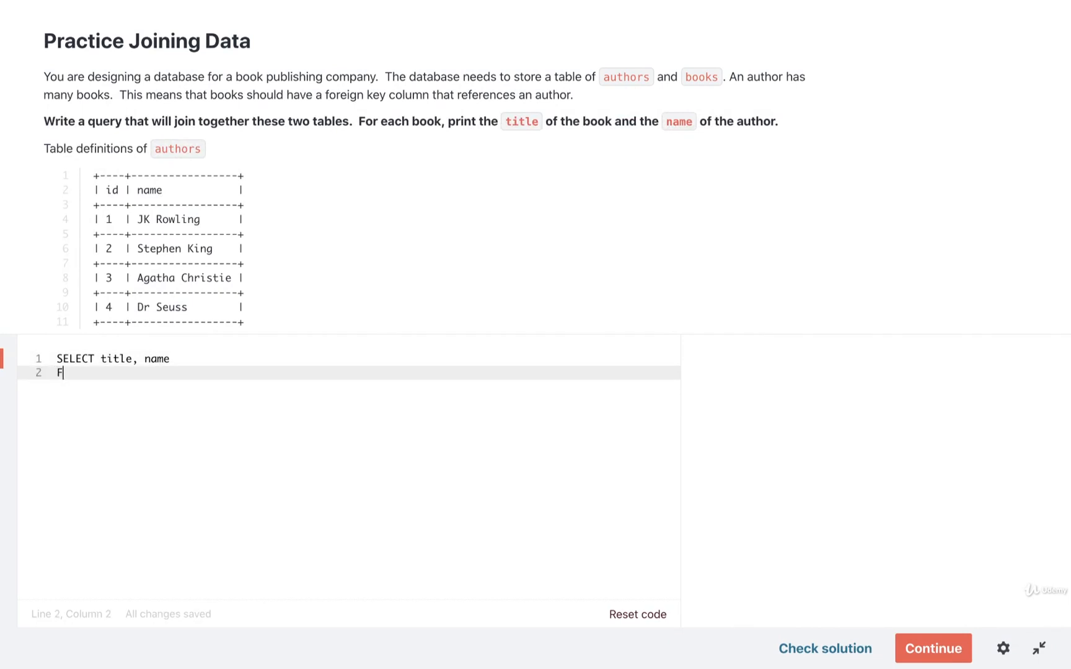
text(ROM books)
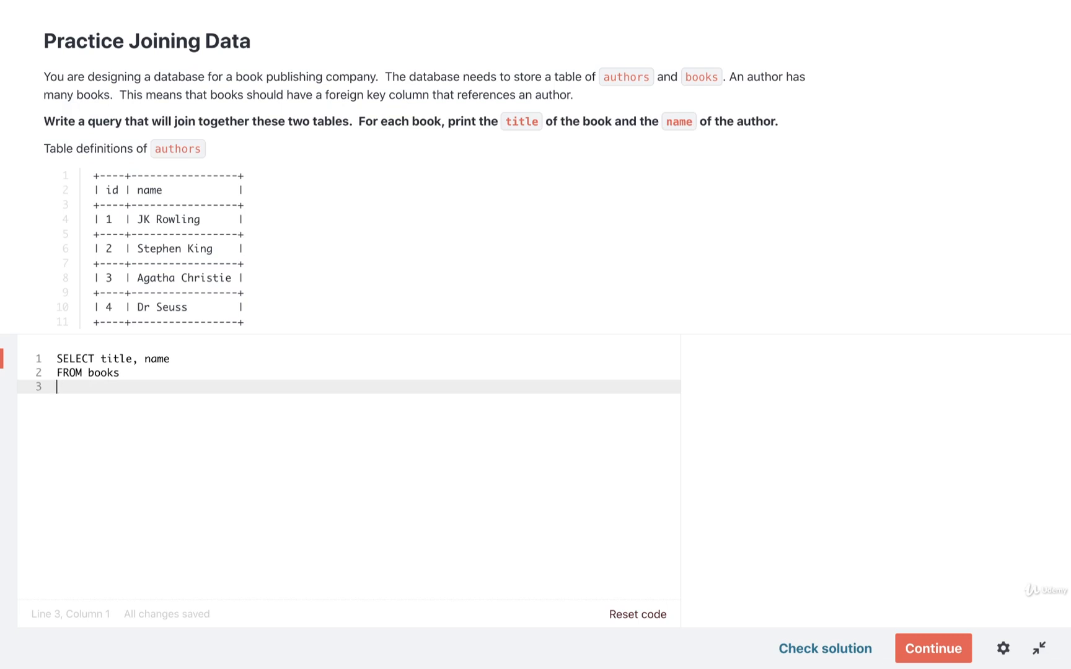
text(JOIN authors)
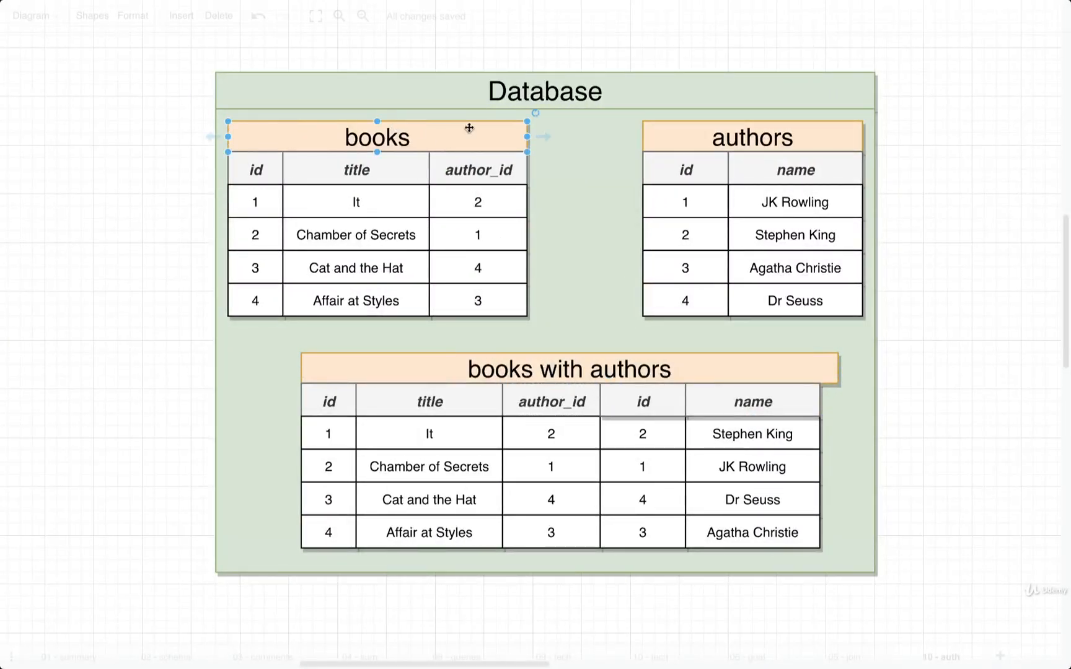
Finish the JOIN line with 'ON authors.id = books.author_id;'
click(685, 169)
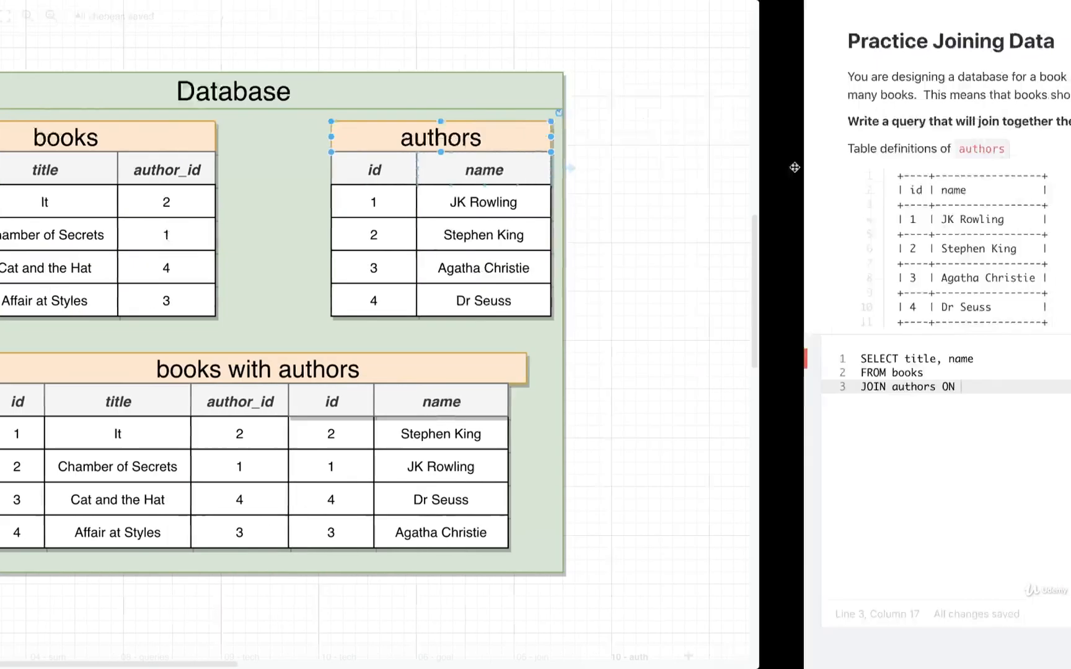
text(authors.id =)
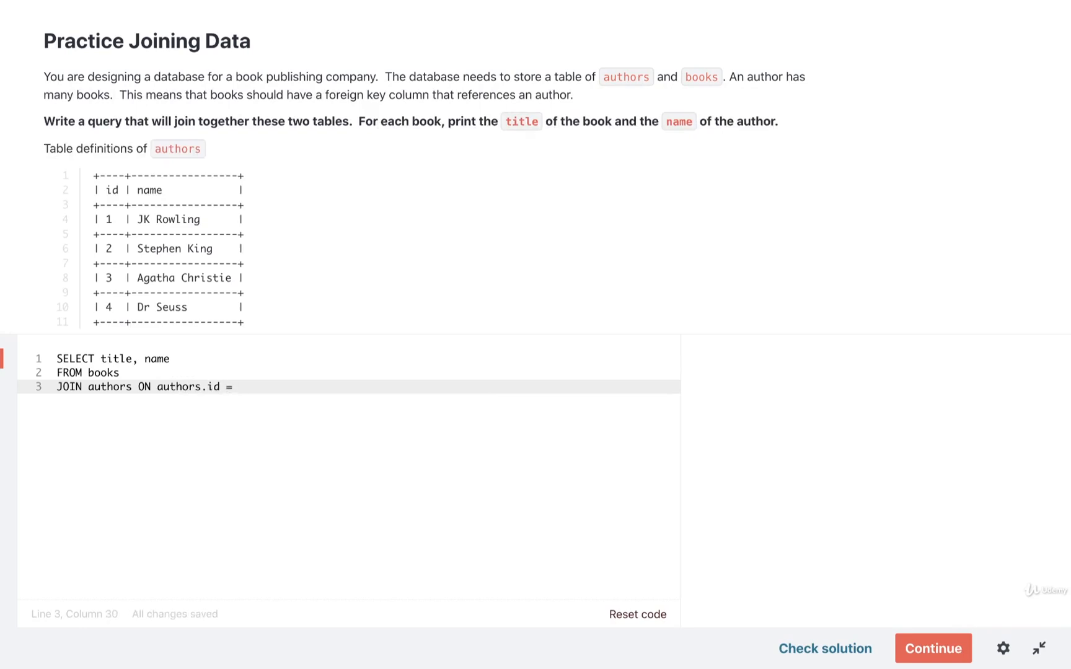
text(books.author)
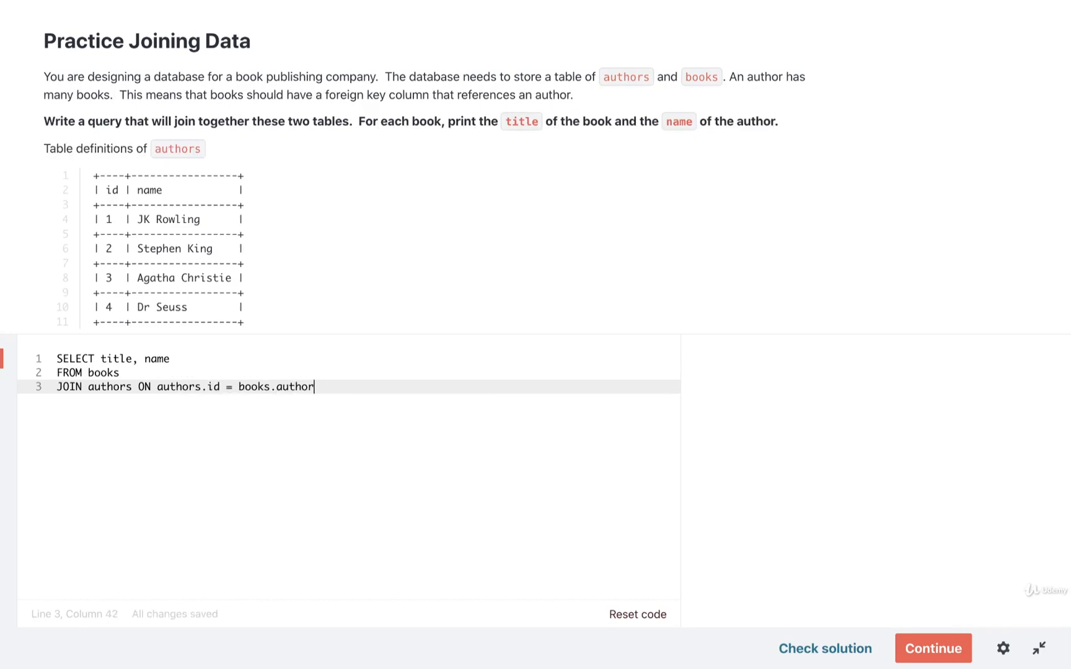
text(_id;)
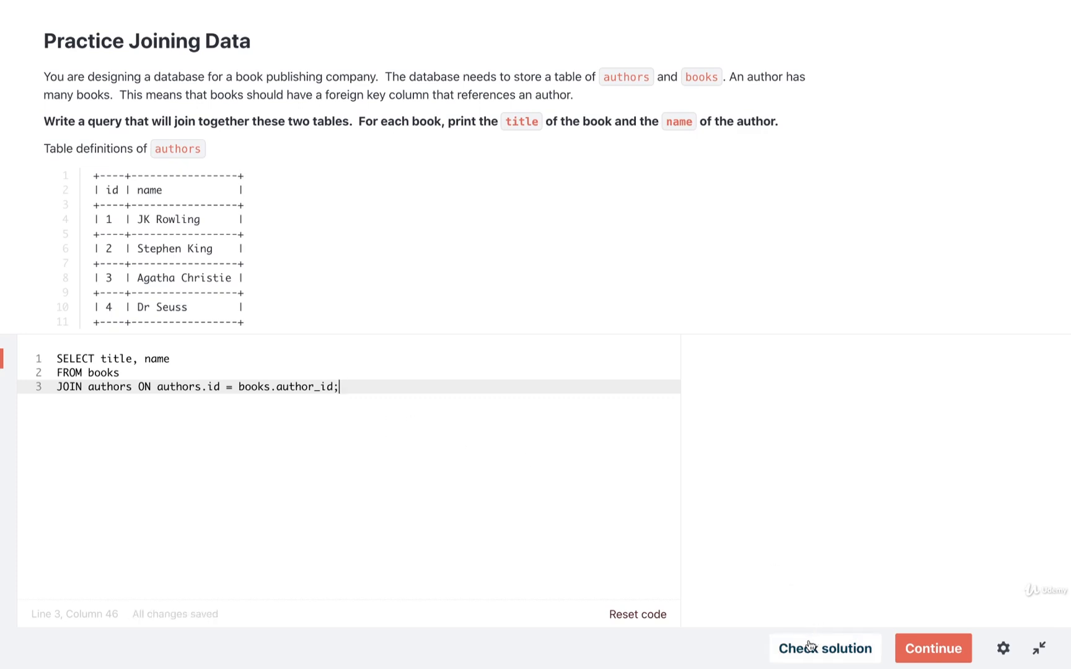
Run Check solution to confirm the books–authors query returns titles and names
click(824, 648)
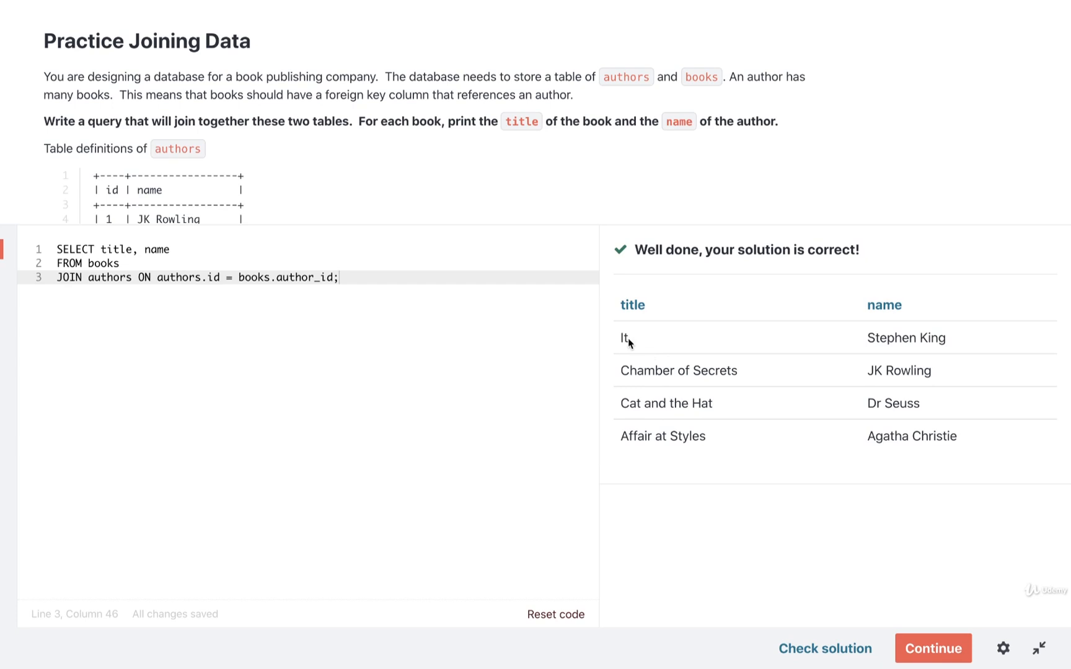
mouse_move(885, 321)
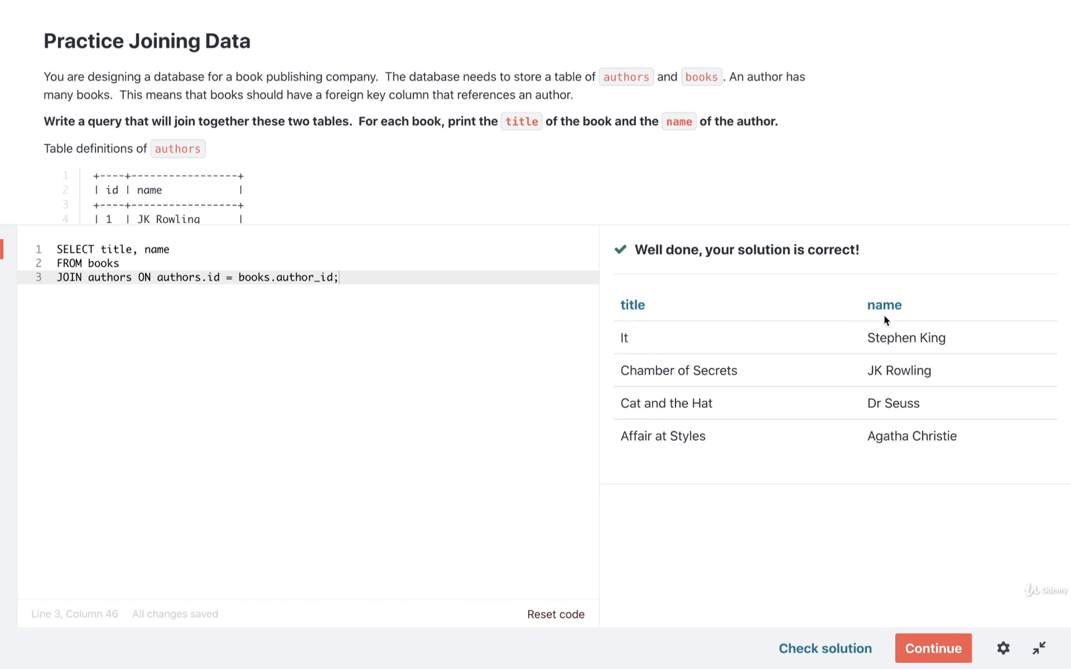
mouse_move(695, 379)
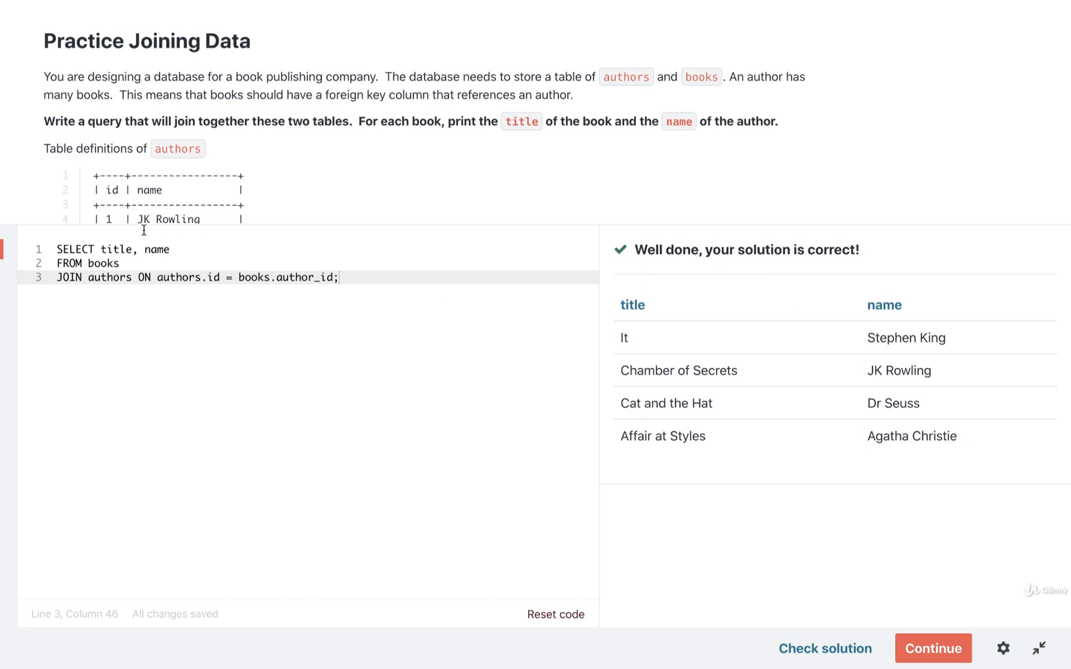
Reorder the SELECT columns to 'name, title' and re-check the solution
double_click(116, 249)
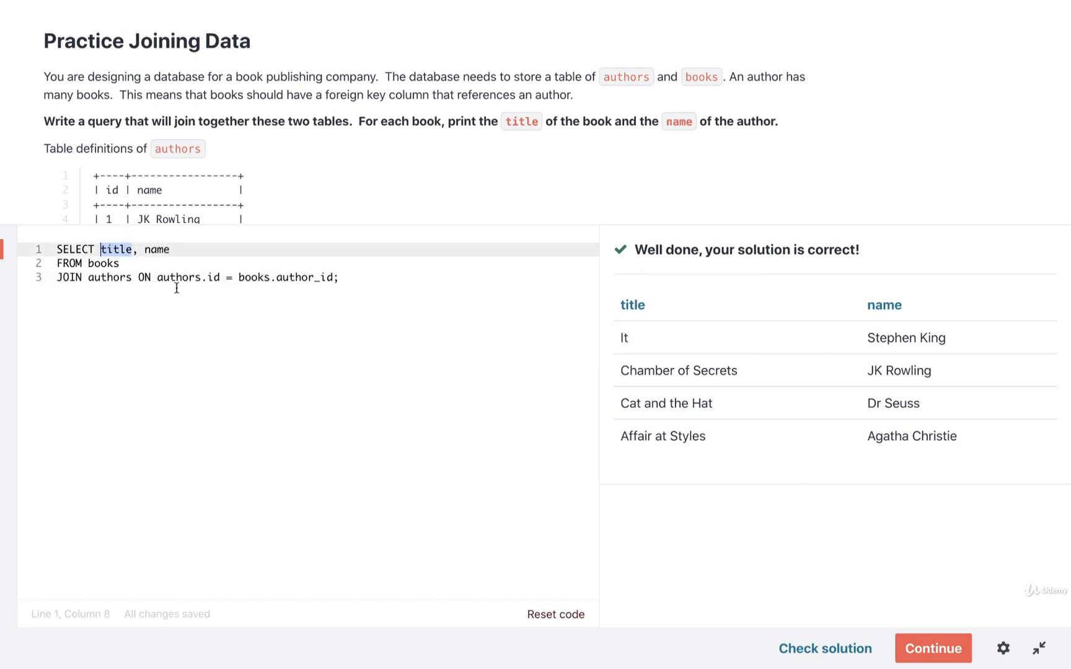
text(n)
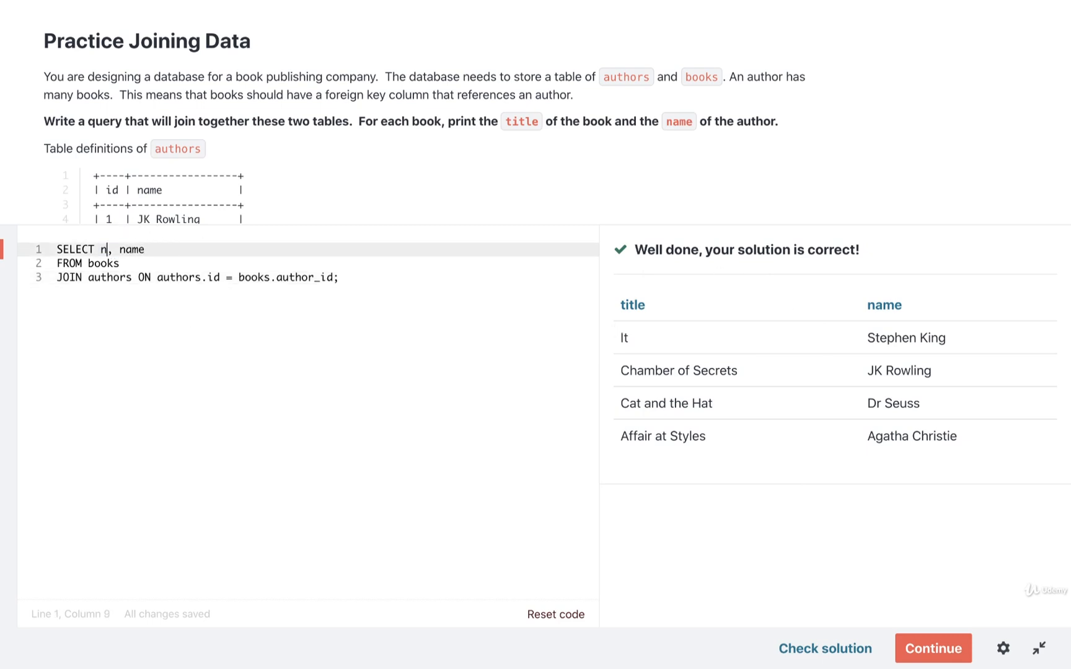
text(name, title)
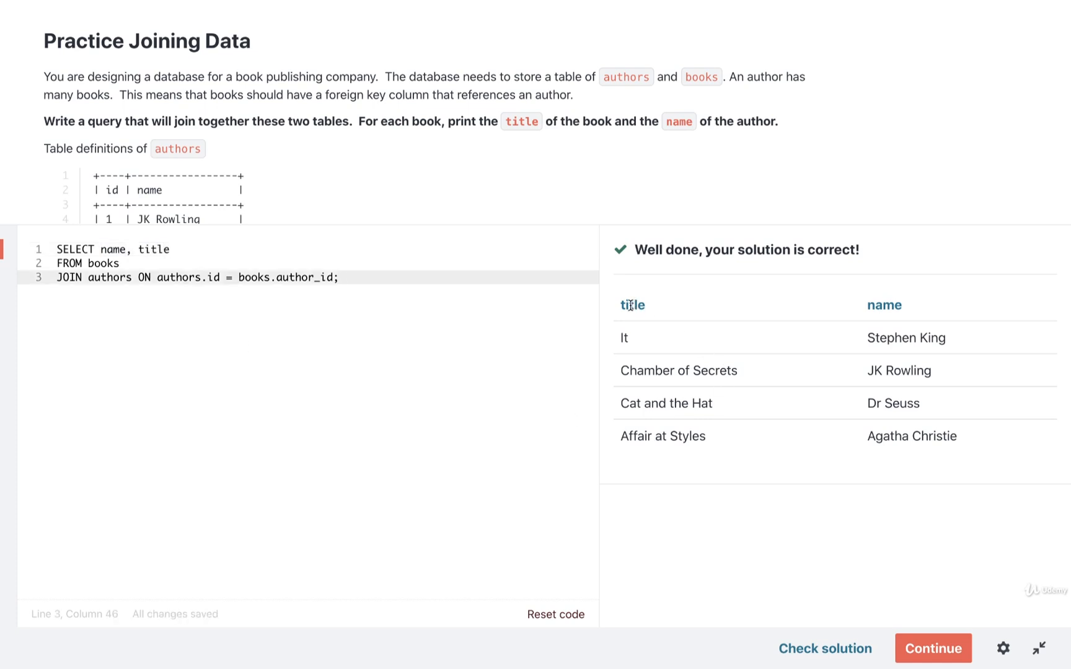
click(824, 648)
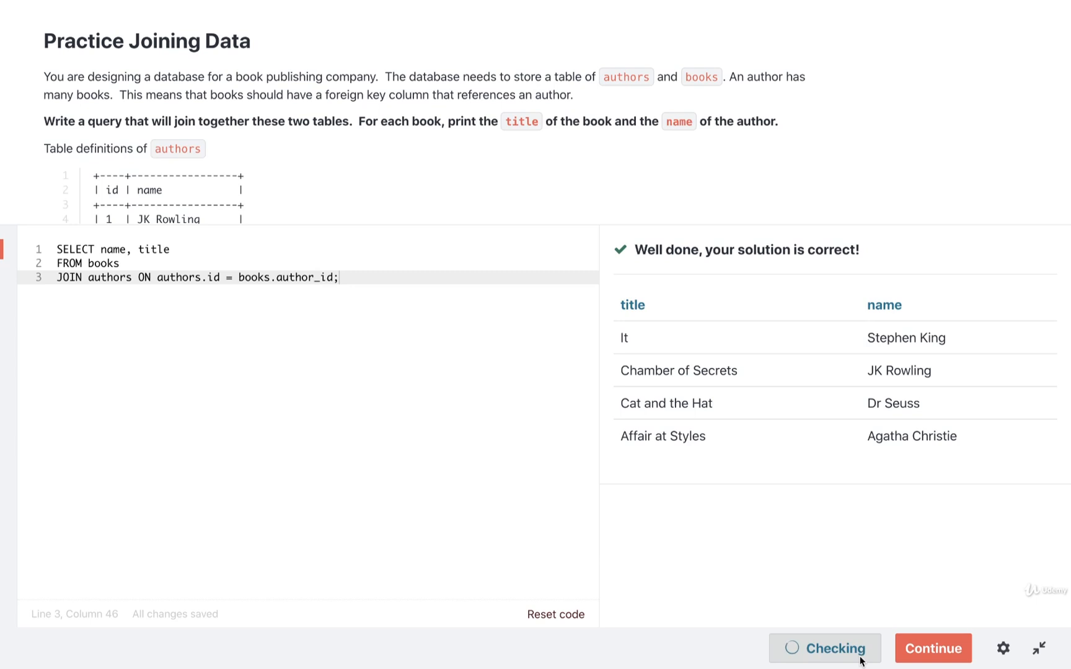
mouse_move(833, 525)
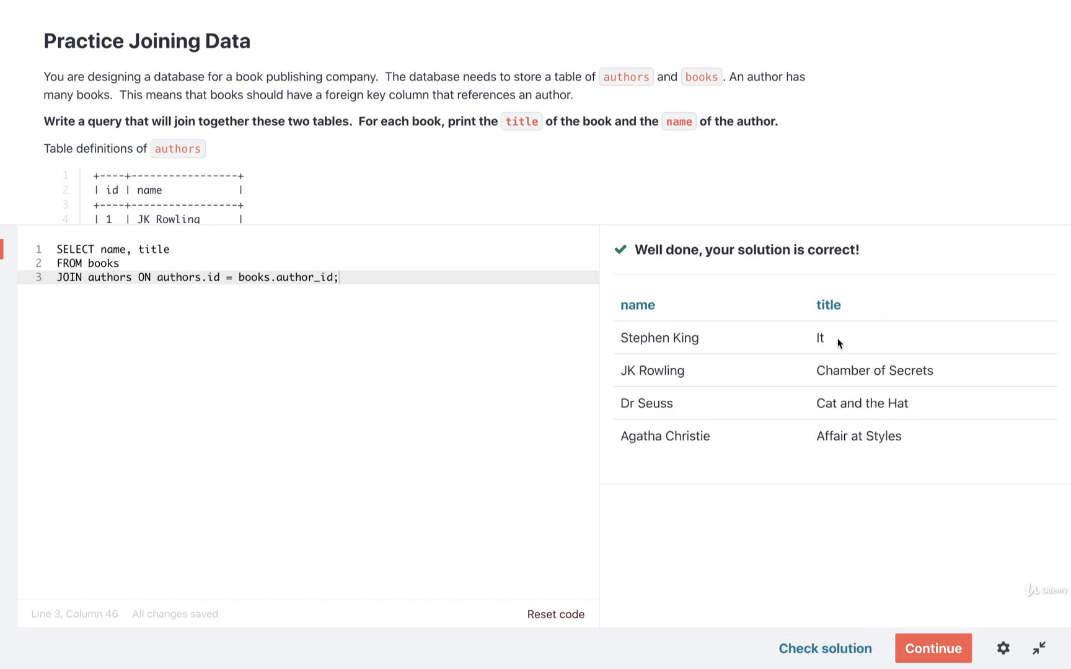
mouse_move(721, 454)
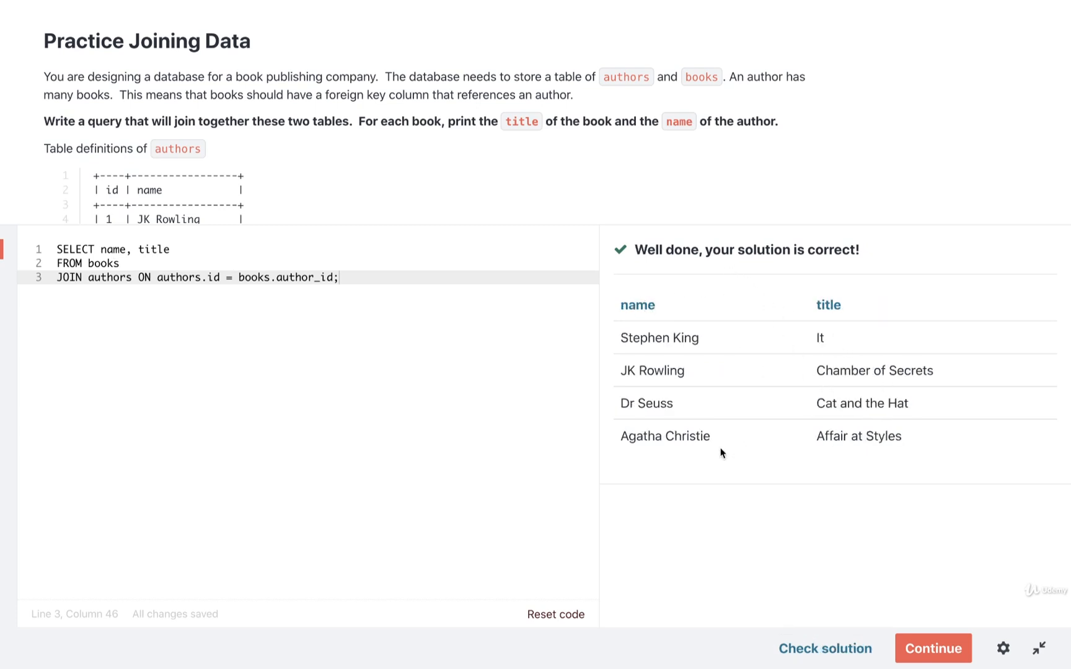